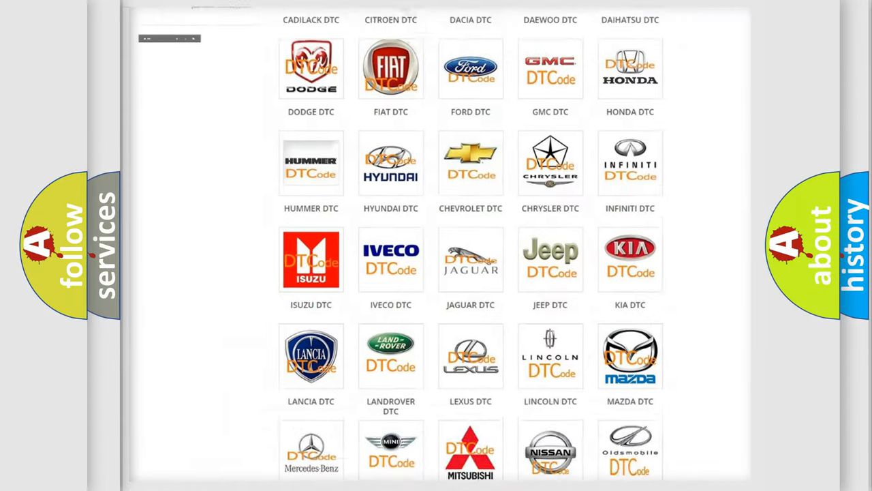
# - Open the JEEP DTC tile from the Podkategorie grid and browse the Jeep code list
pyautogui.scroll(3)
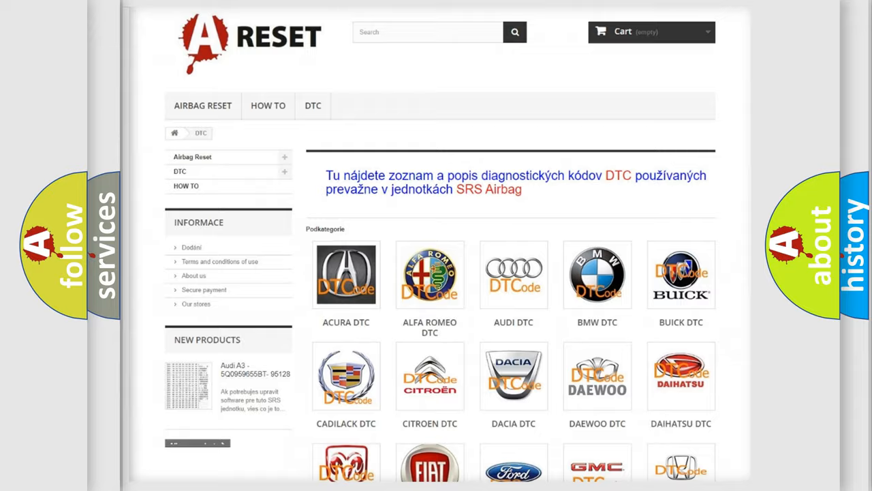
pyautogui.scroll(-3)
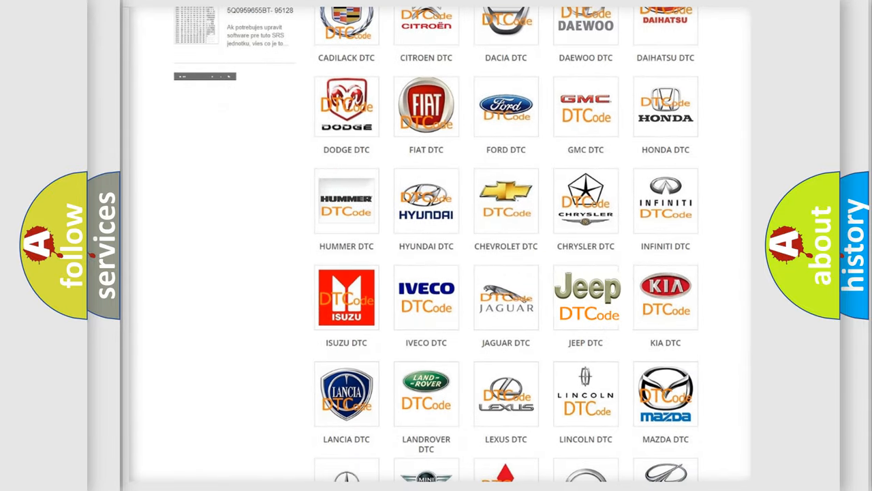
pyautogui.click(585, 296)
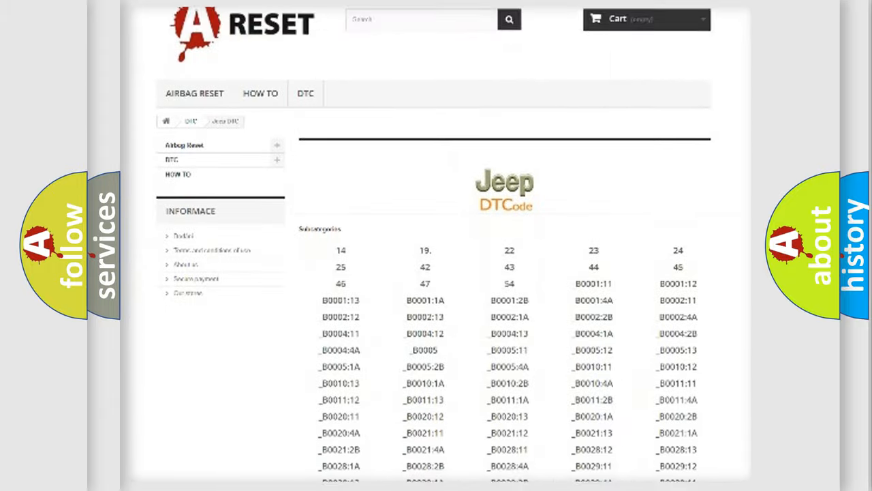
pyautogui.scroll(-3)
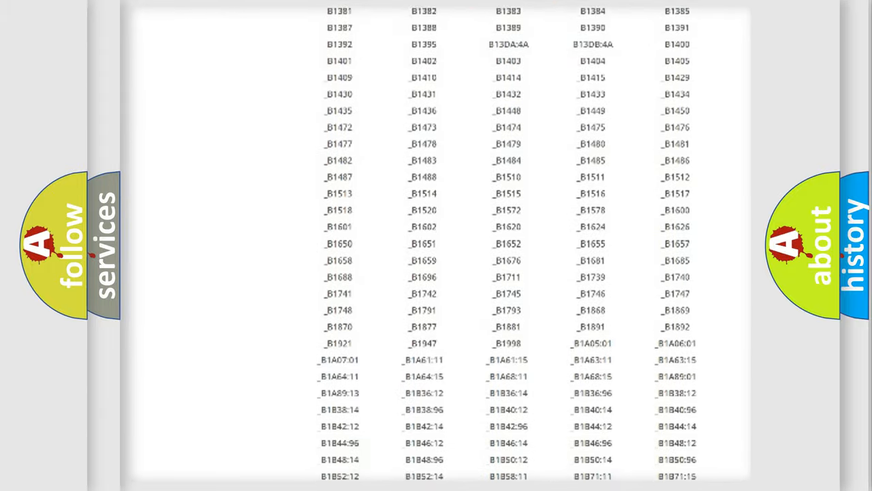
pyautogui.scroll(3)
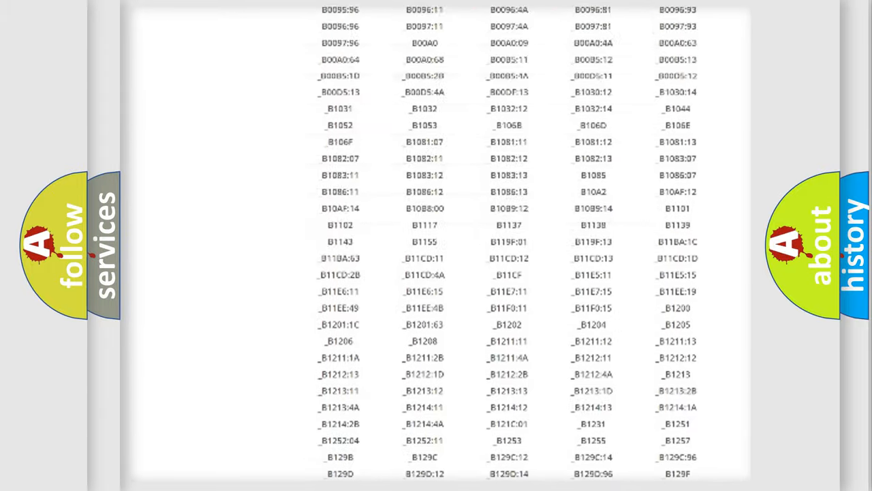
pyautogui.scroll(3)
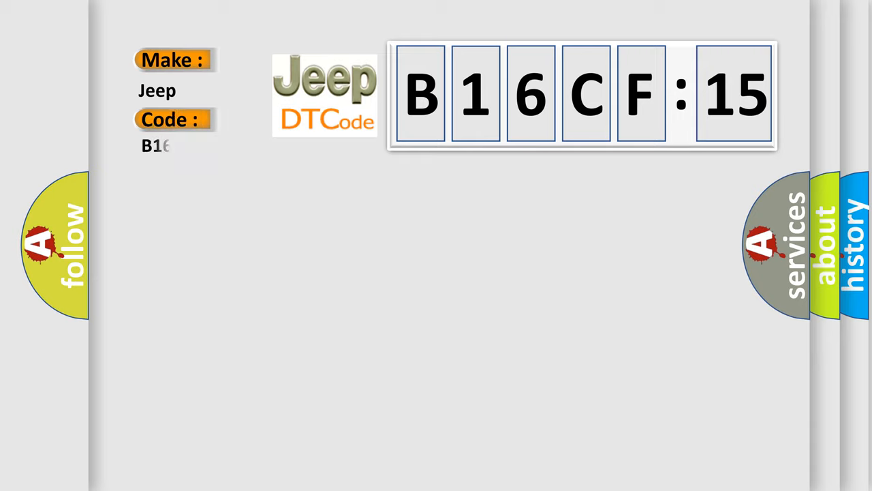
# - Complete the Code field as B16CF15 by typing '6CF15' after B1
pyautogui.write('6CF15')
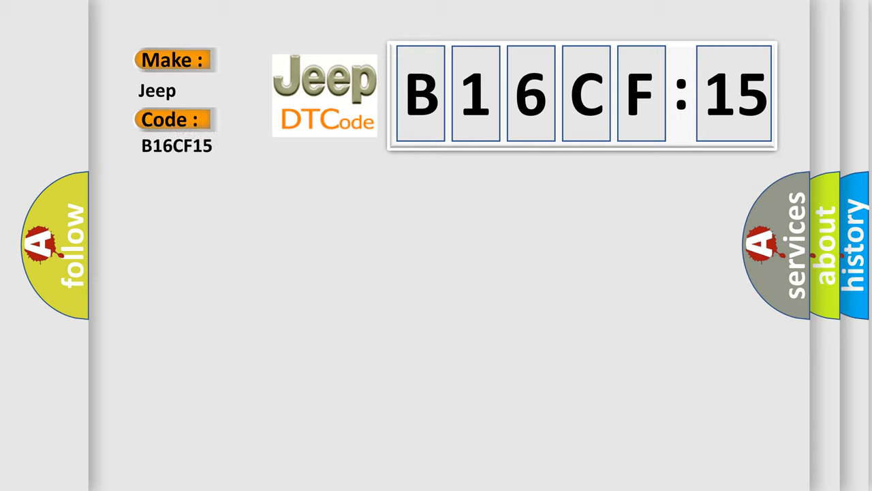